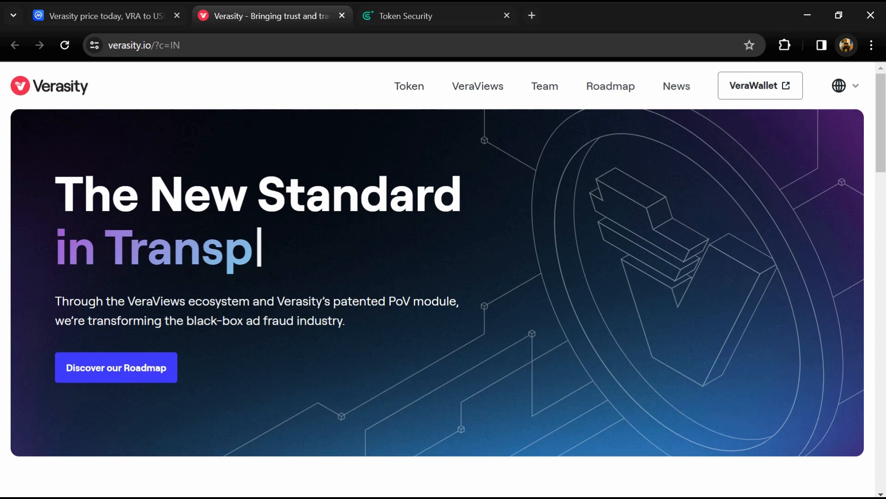
Scroll the verasity.io home page through stats, products and community counts to the roadmap and footer
scroll(down, 3)
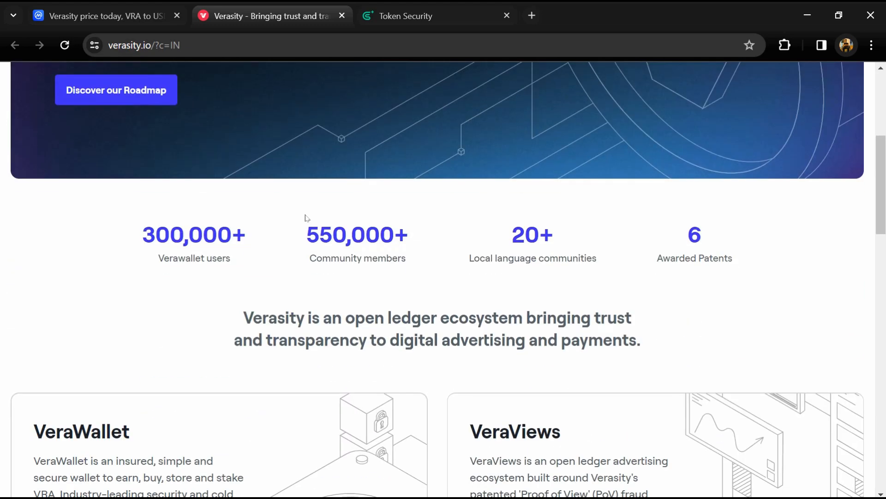
scroll(down, 3)
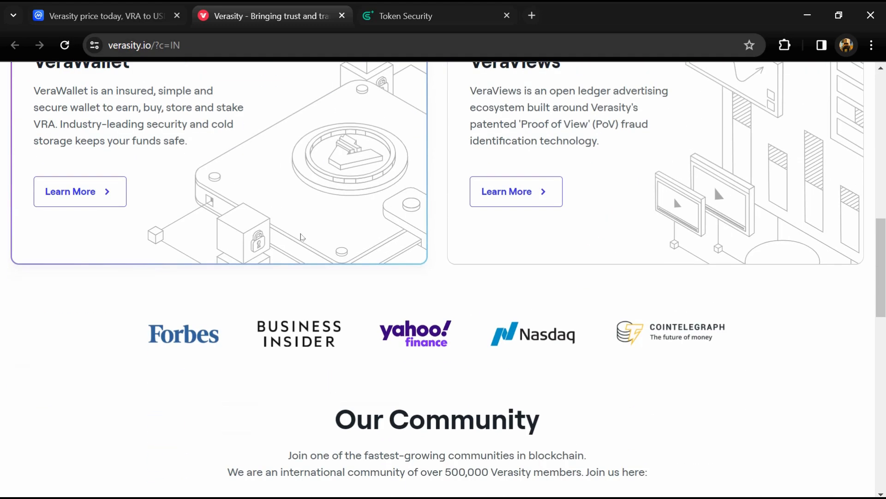
scroll(down, 3)
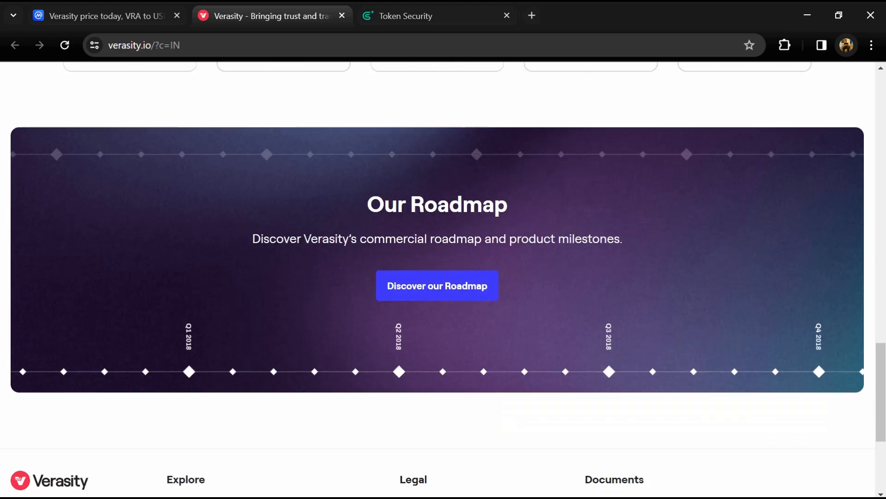
scroll(down, 3)
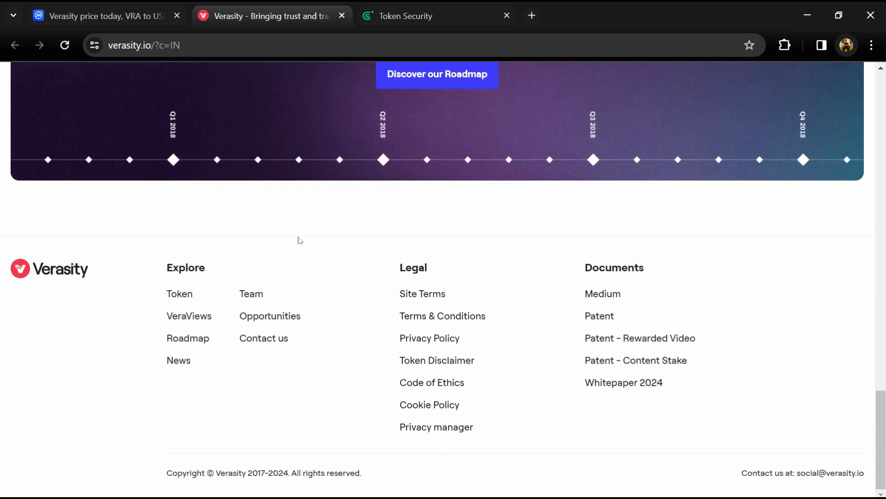
scroll(up, 3)
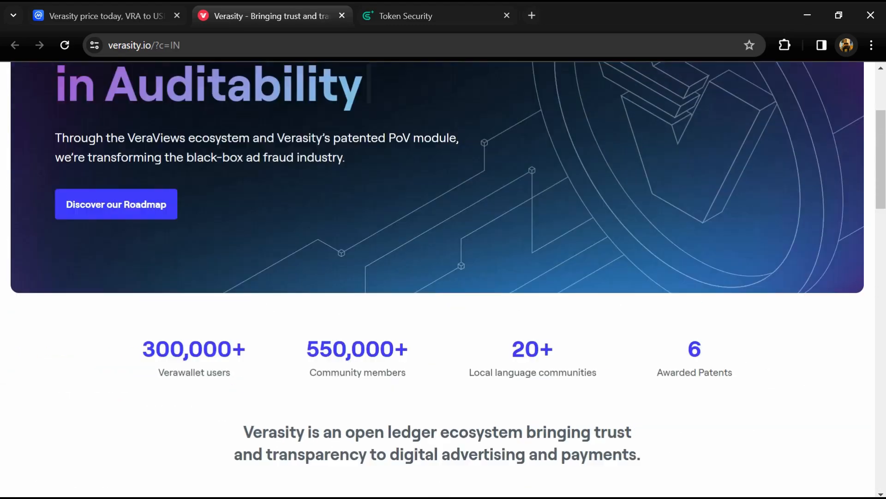
scroll(up, 3)
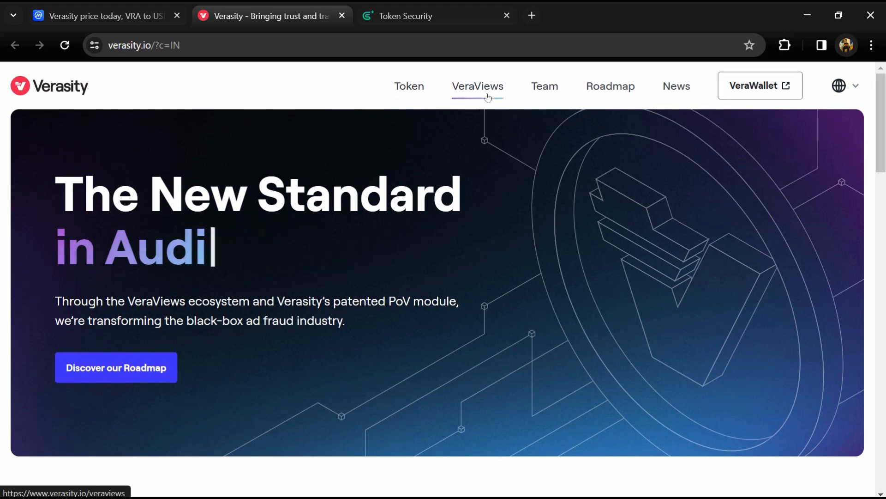
scroll(down, 3)
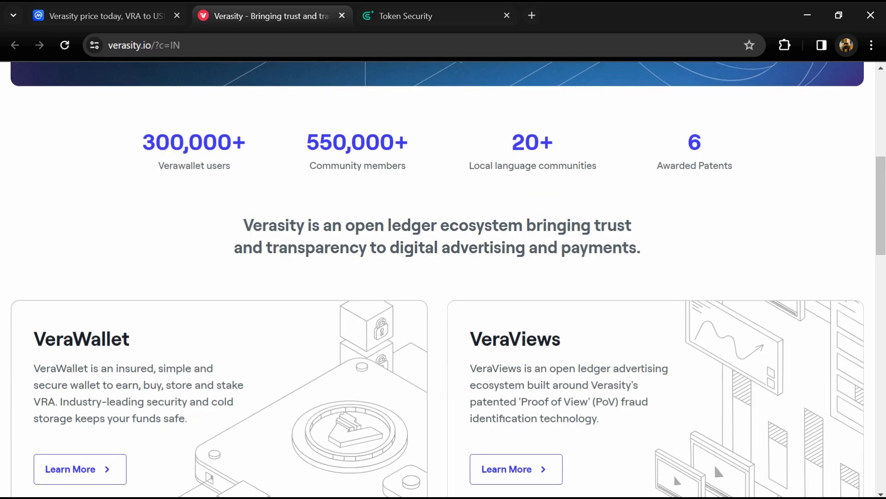
scroll(down, 3)
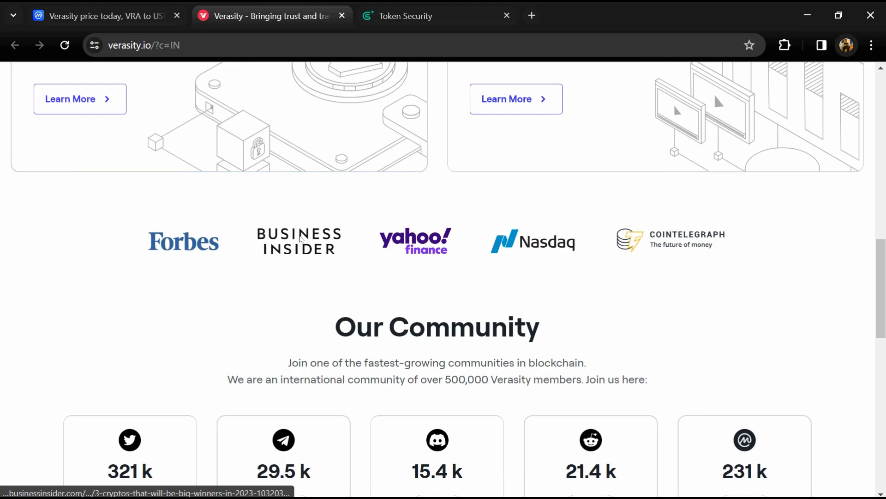
scroll(down, 3)
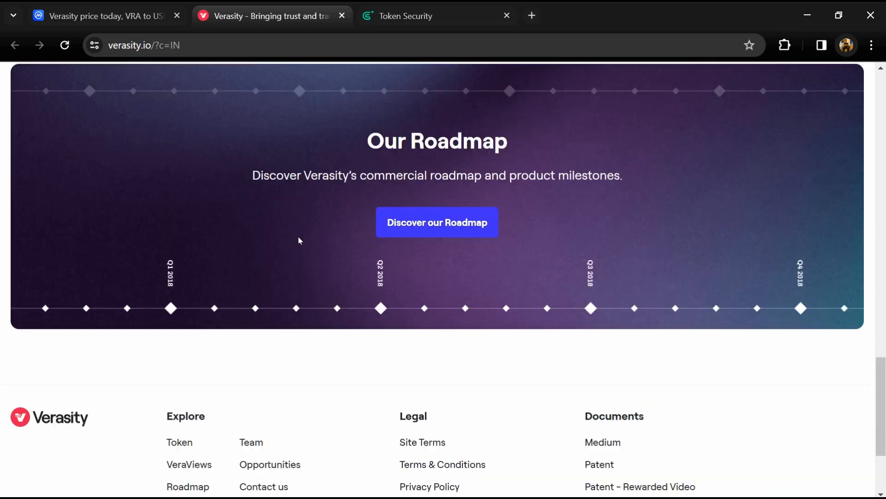
scroll(up, 3)
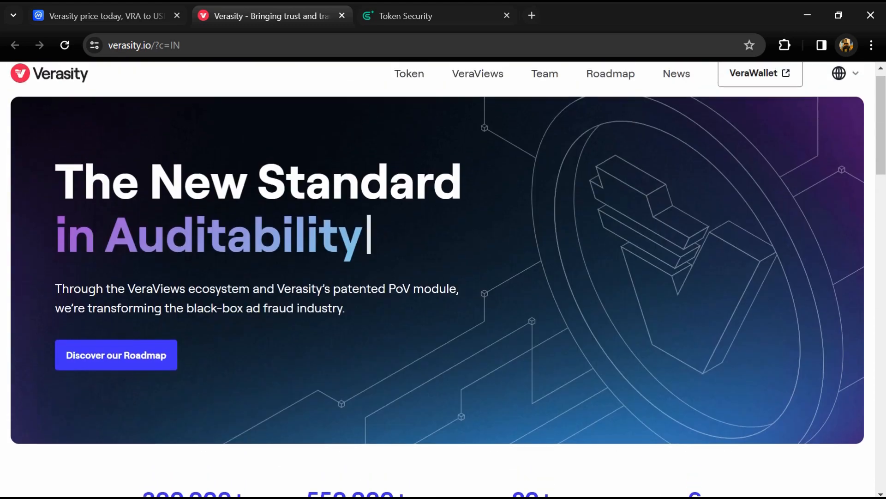
scroll(down, 3)
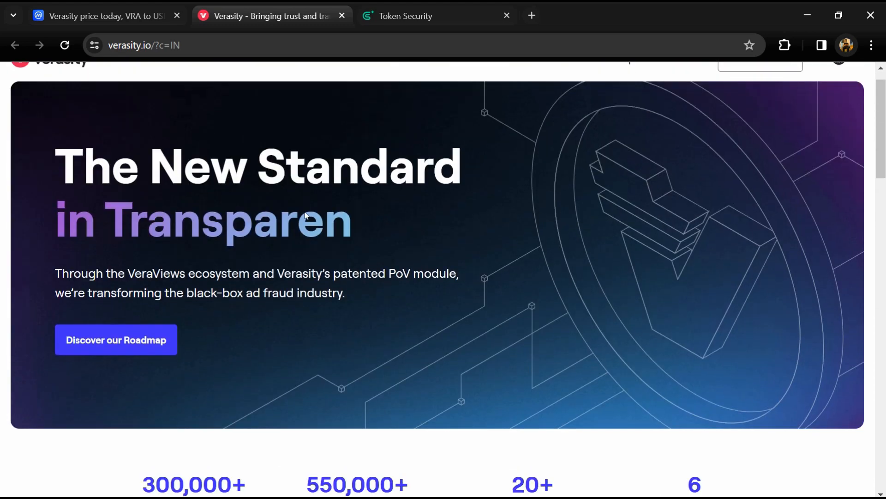
scroll(down, 3)
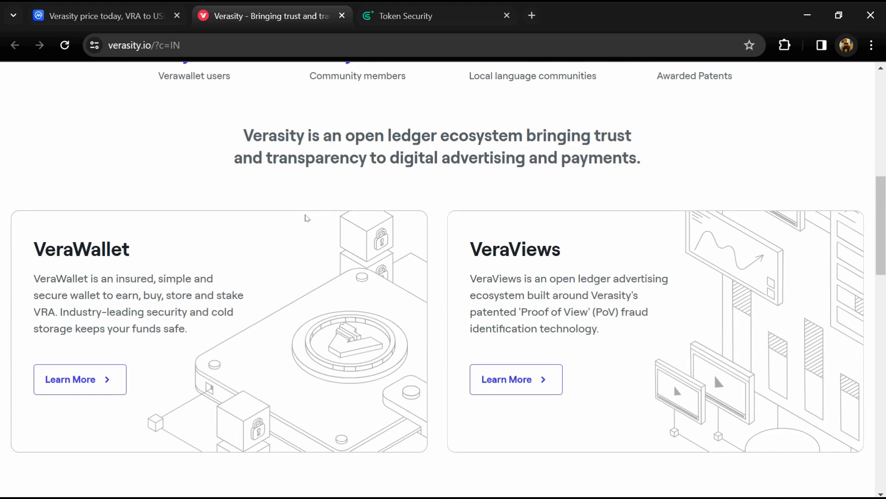
scroll(down, 3)
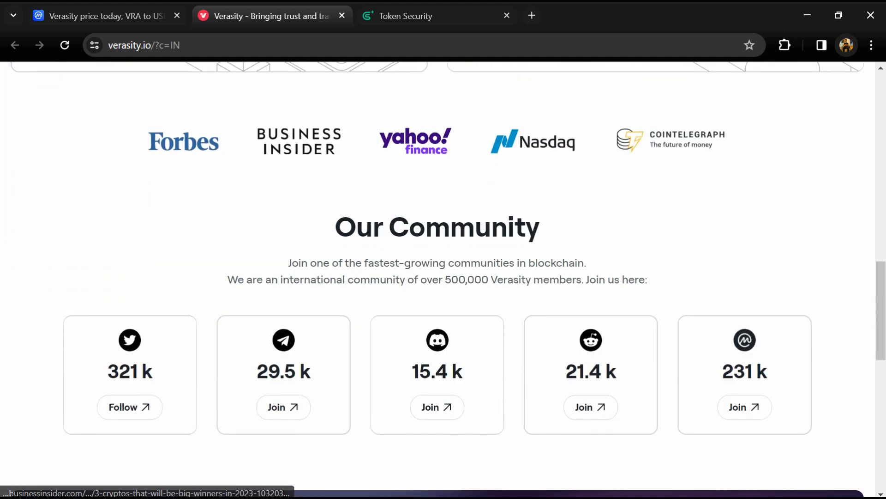
scroll(down, 3)
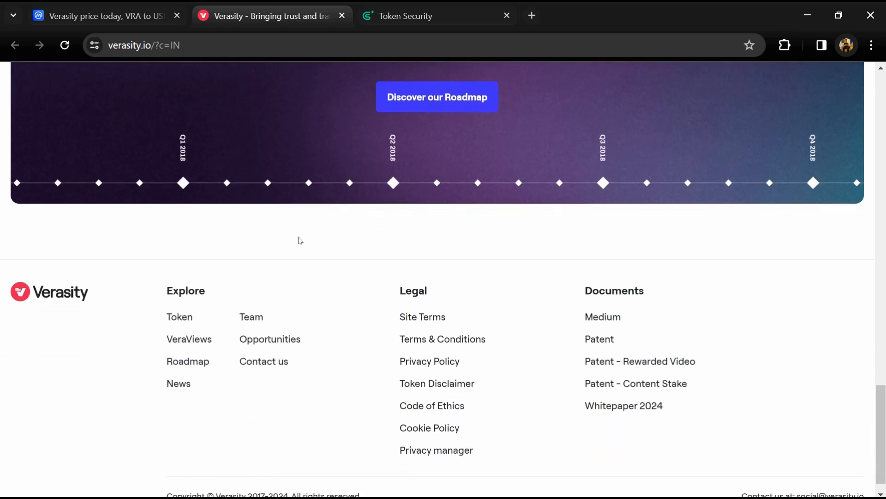
scroll(up, 3)
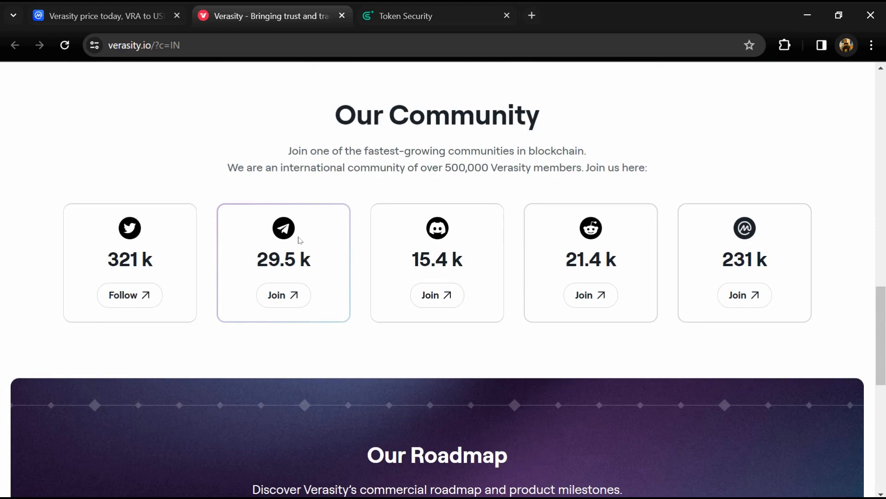
scroll(up, 3)
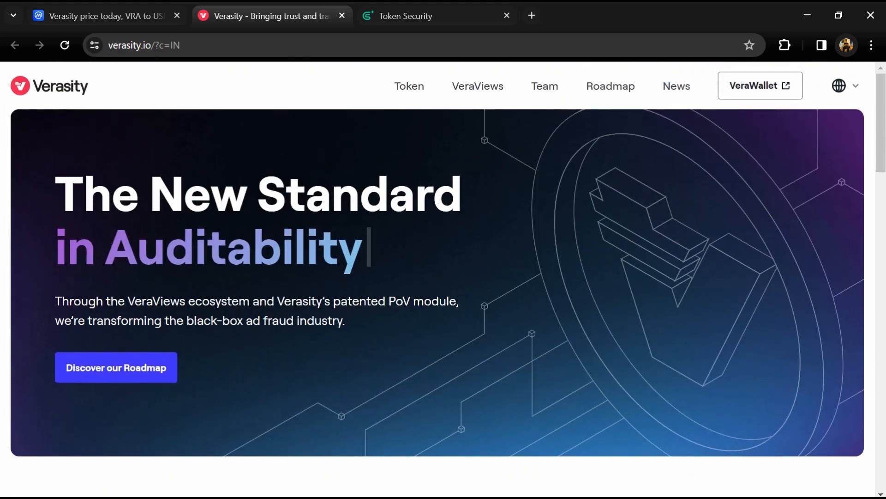
scroll(down, 3)
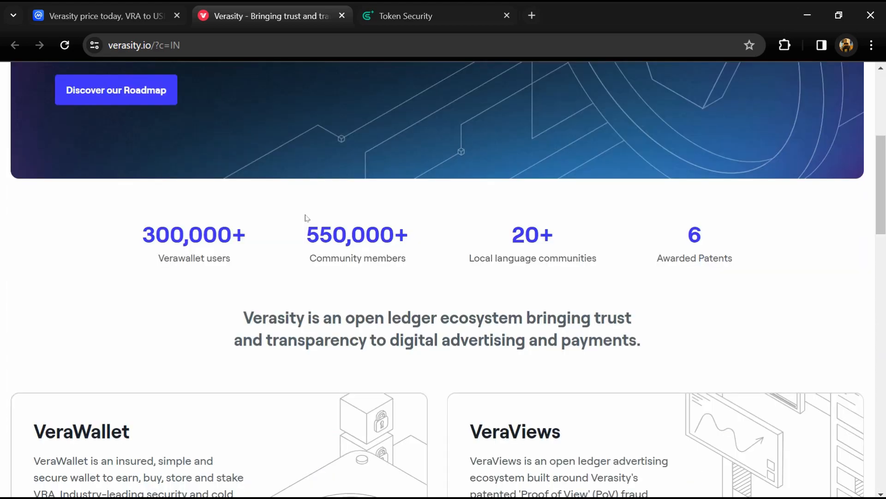
scroll(down, 3)
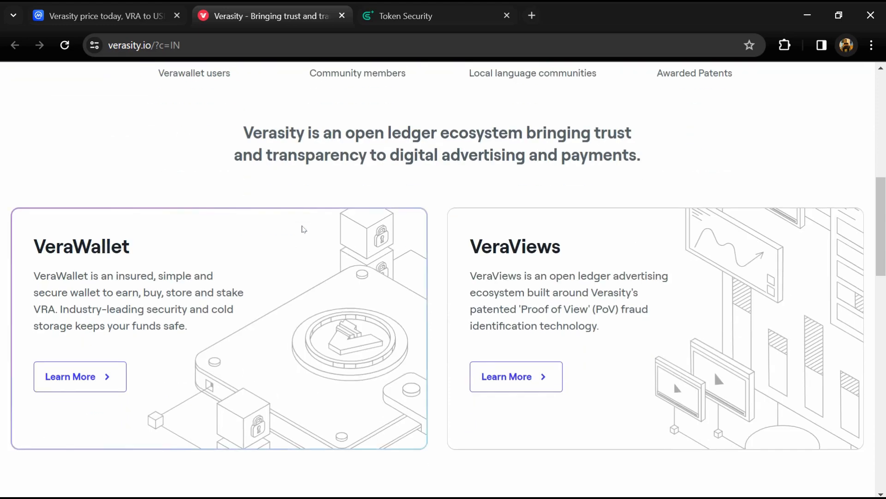
scroll(down, 3)
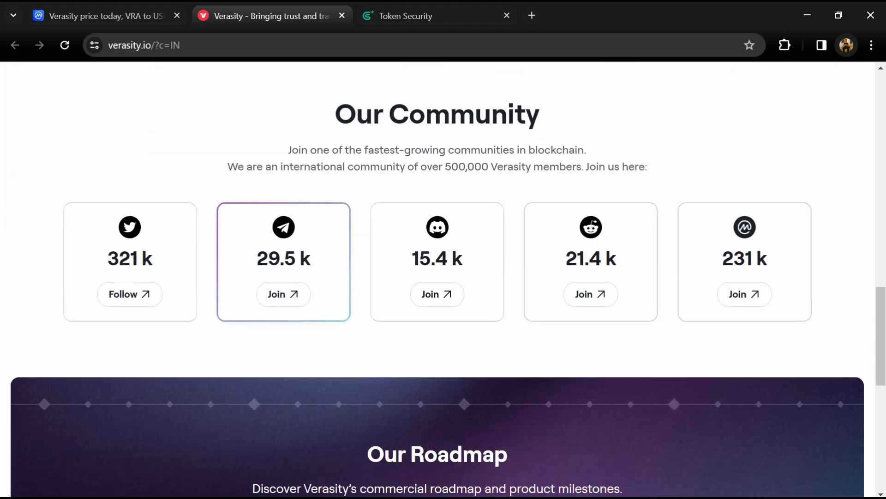
scroll(down, 3)
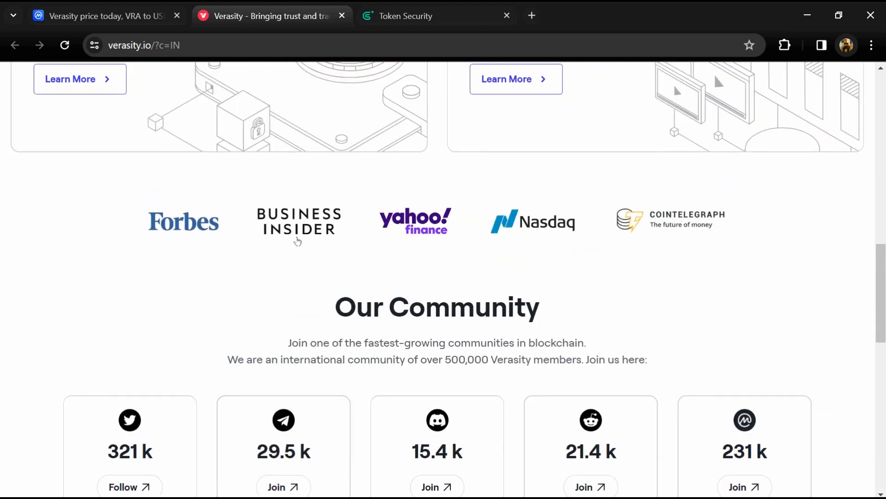
scroll(up, 3)
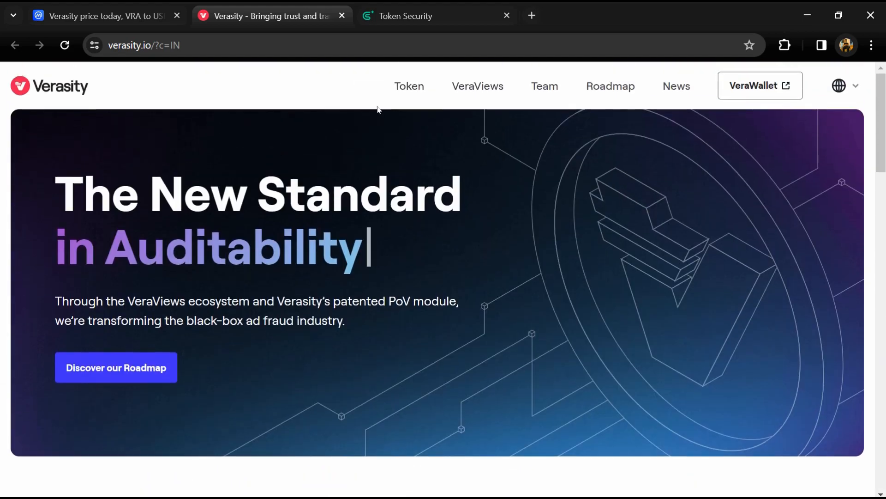
scroll(down, 3)
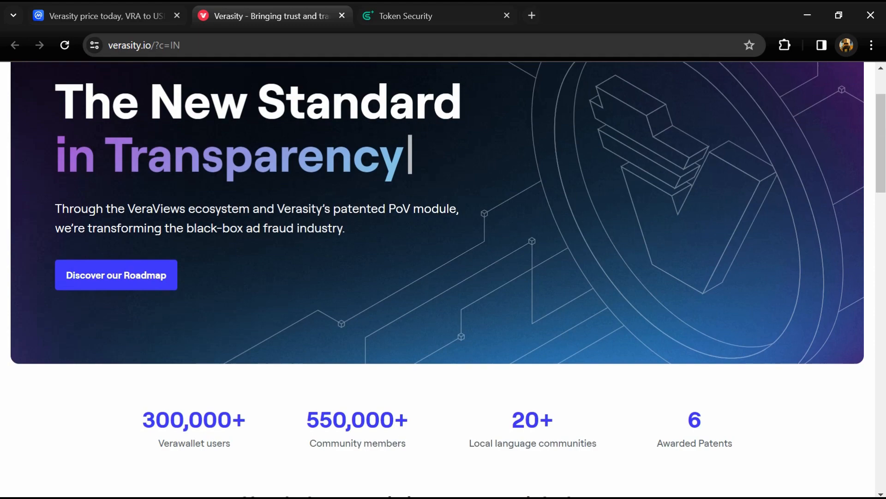
scroll(down, 3)
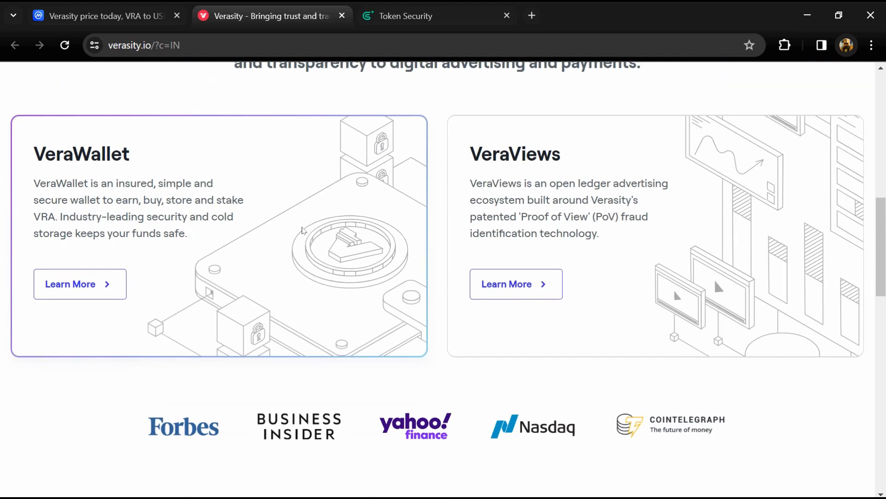
scroll(down, 3)
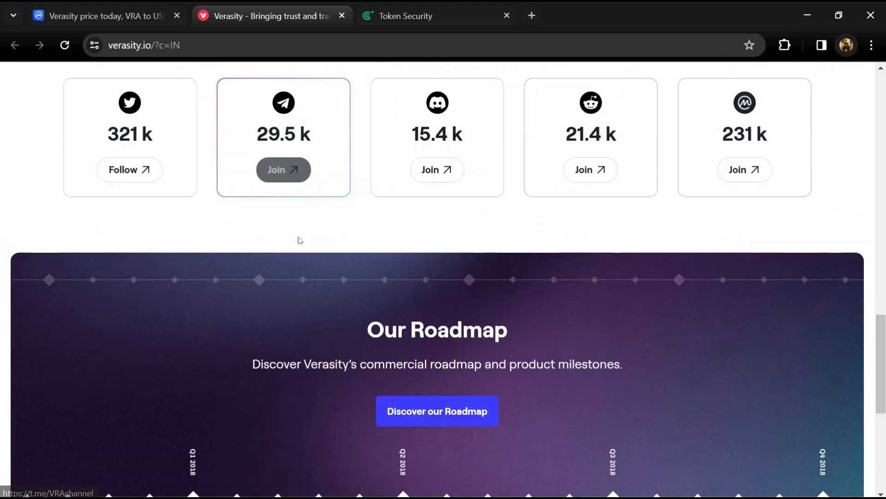
scroll(down, 3)
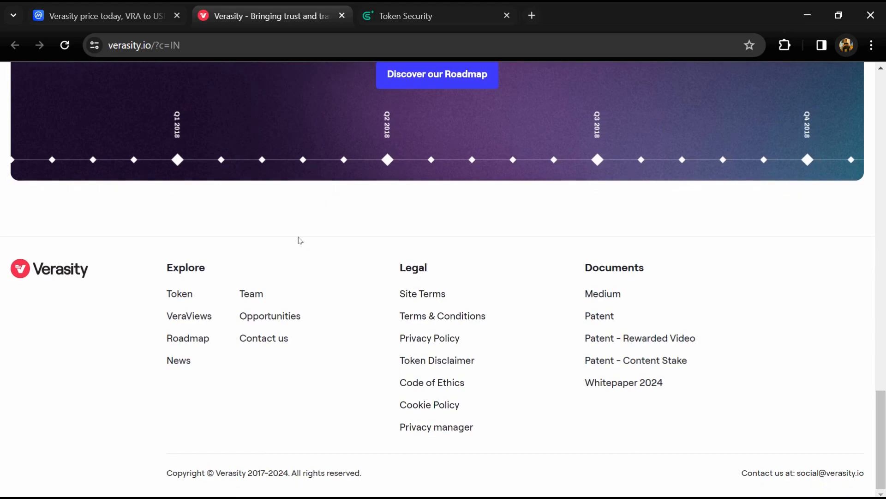
scroll(up, 3)
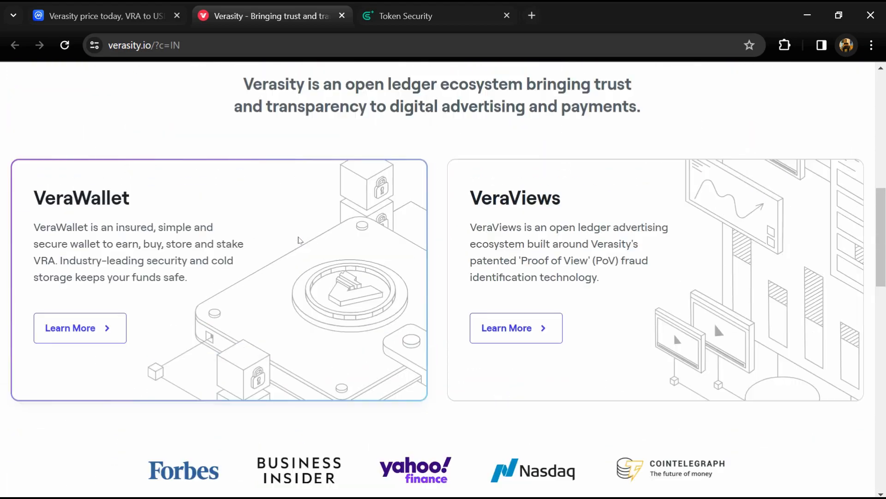
scroll(up, 3)
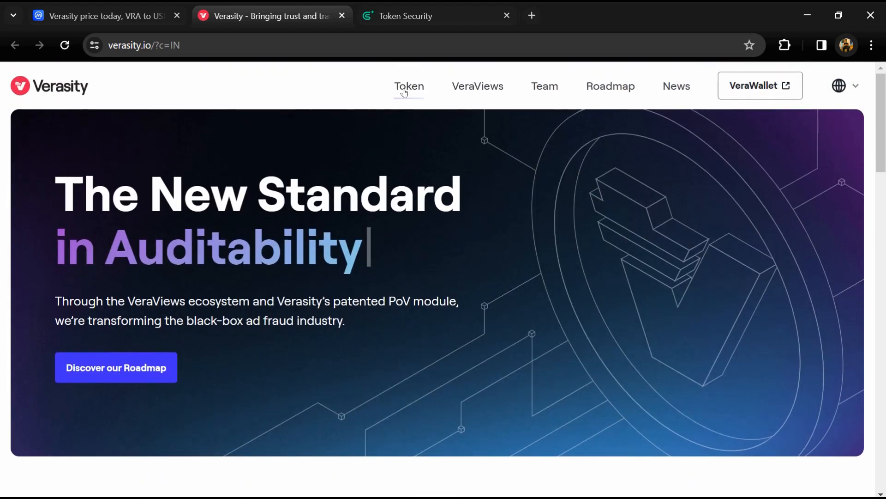
scroll(down, 3)
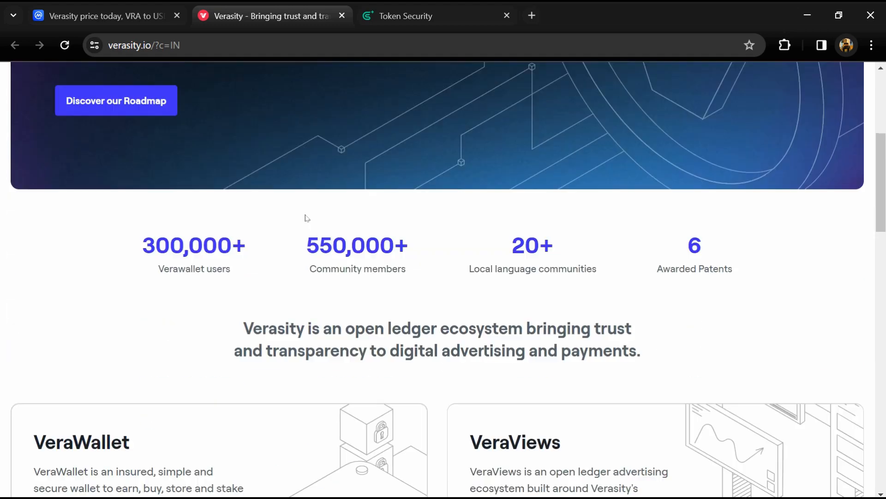
scroll(down, 3)
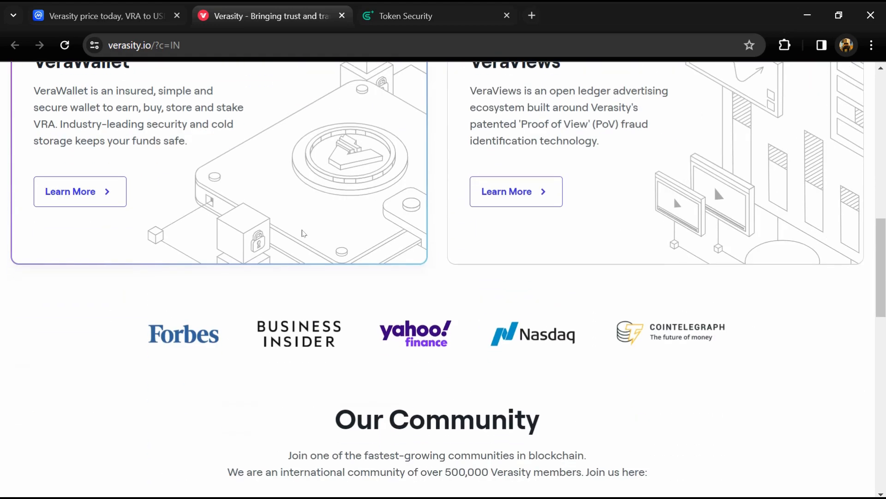
scroll(up, 3)
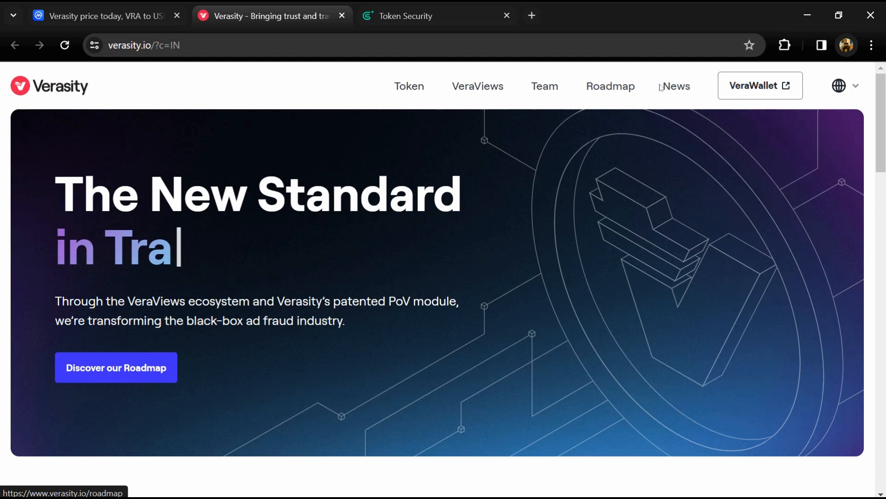
scroll(down, 3)
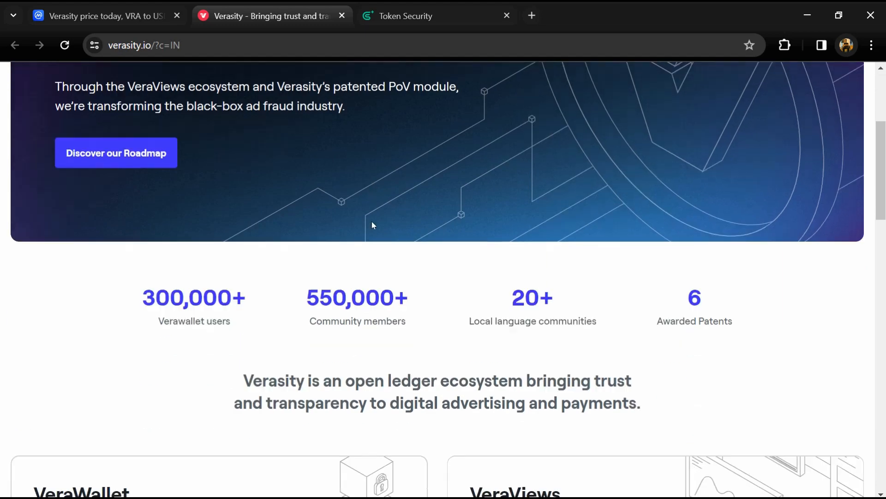
scroll(down, 3)
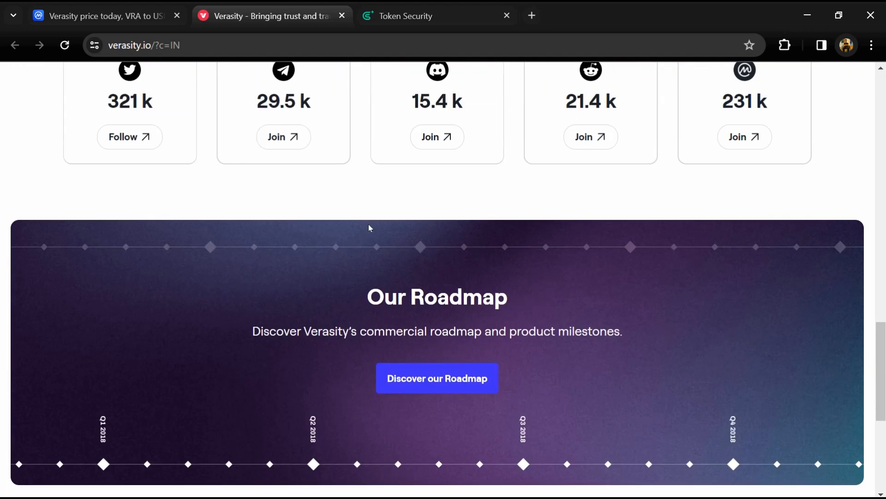
scroll(up, 3)
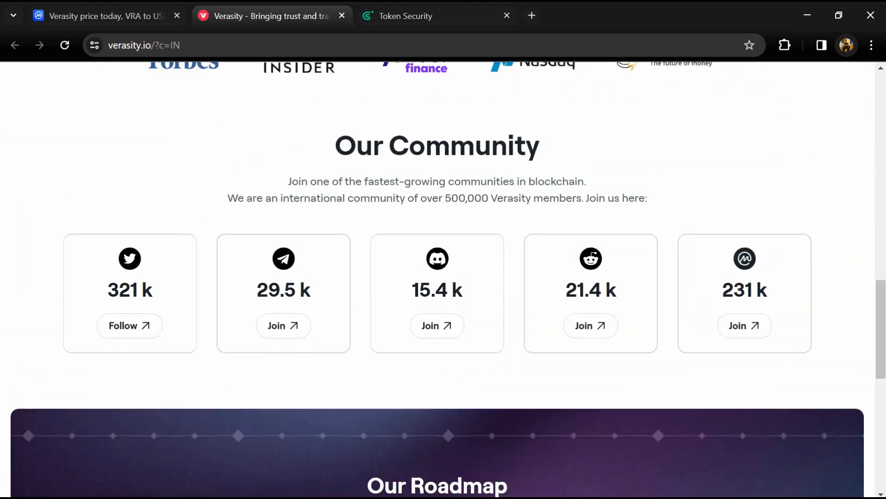
scroll(up, 3)
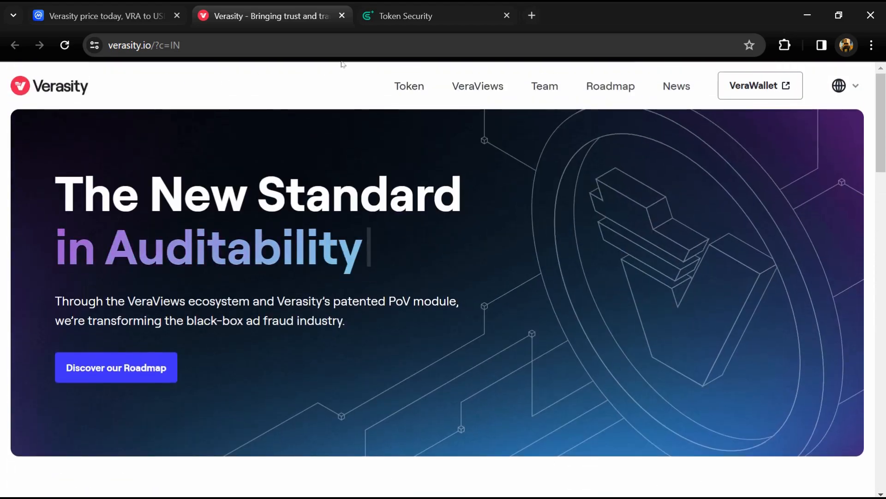
click(421, 16)
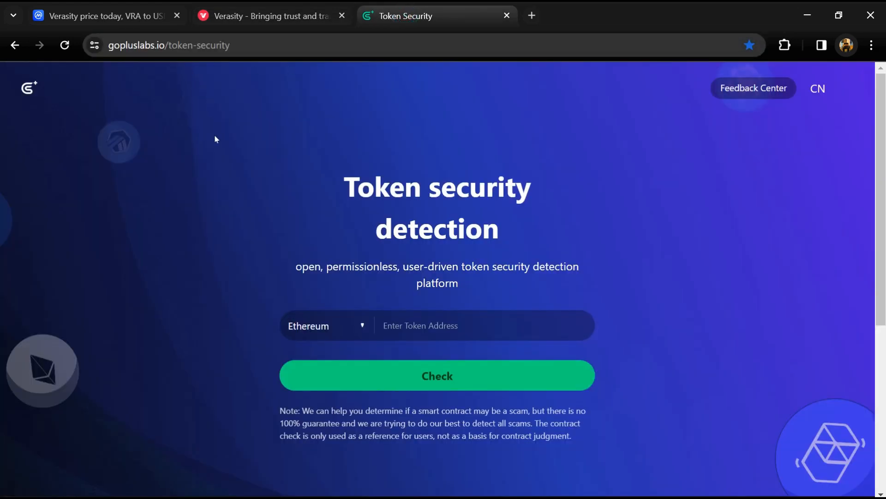
Run a GoPlus security check on VRA's Ethereum contract copied from CoinMarketCap: 0 risky, 4 attention
click(92, 15)
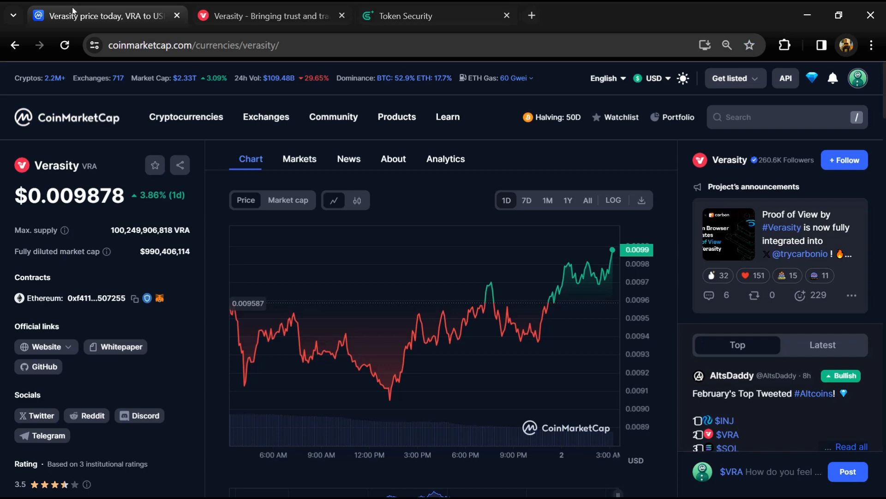
click(134, 299)
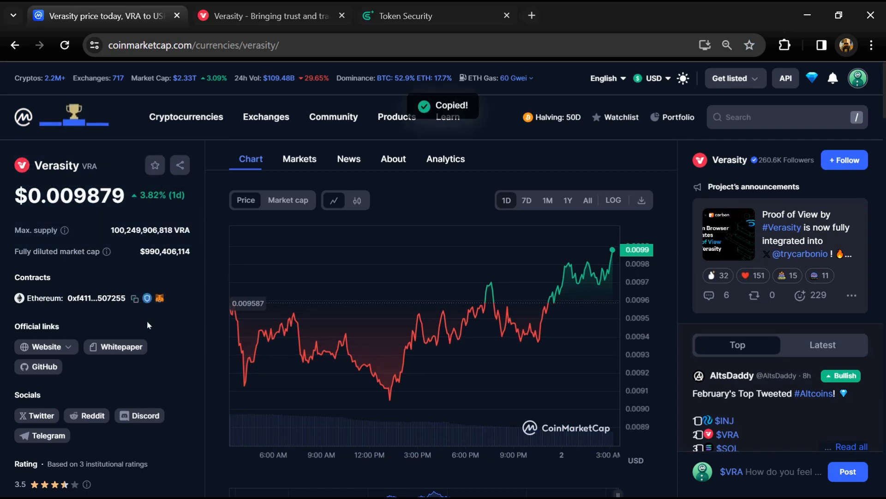
mouse_move(426, 24)
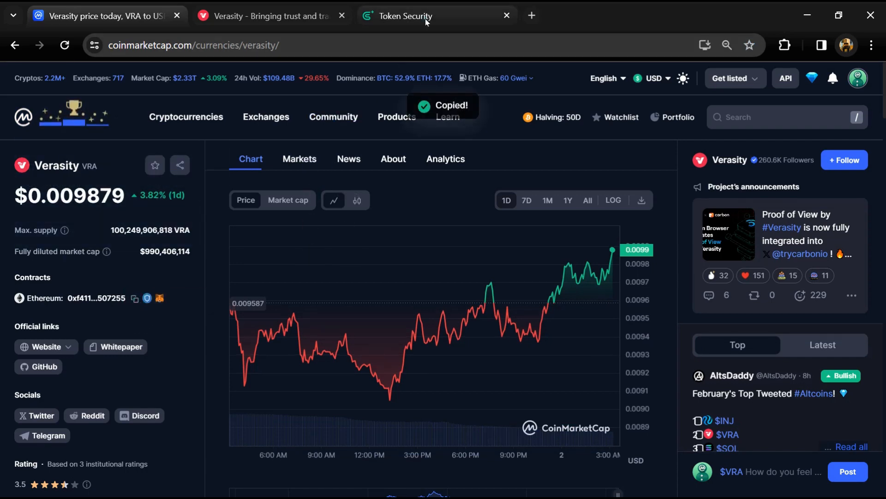
right_click(435, 326)
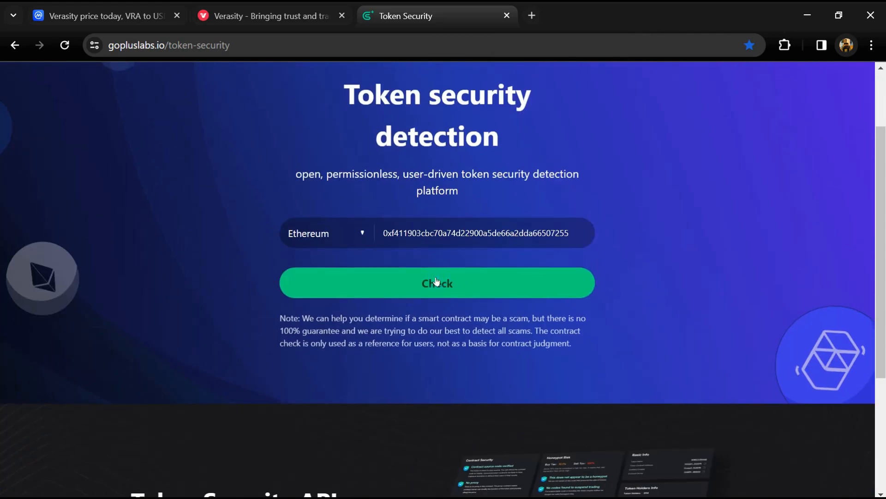
click(437, 283)
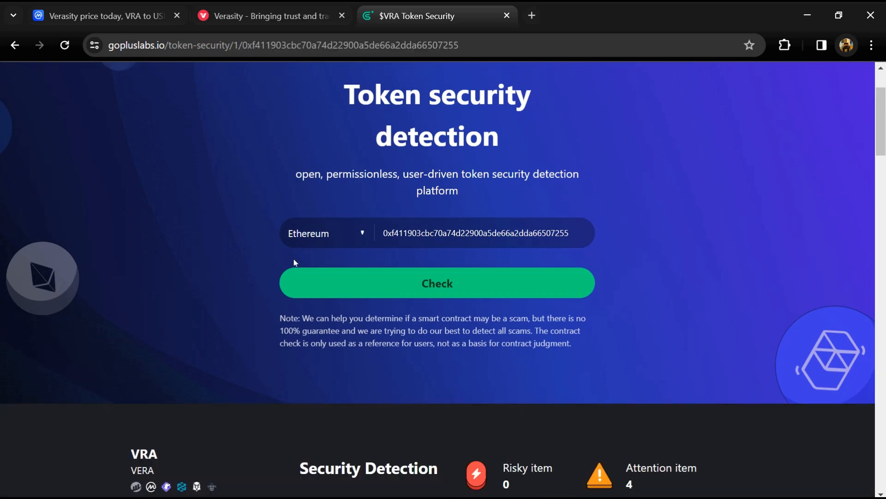
Scroll the VRA report, highlighting the Mint function and Potential risk of external call explanations
scroll(down, 3)
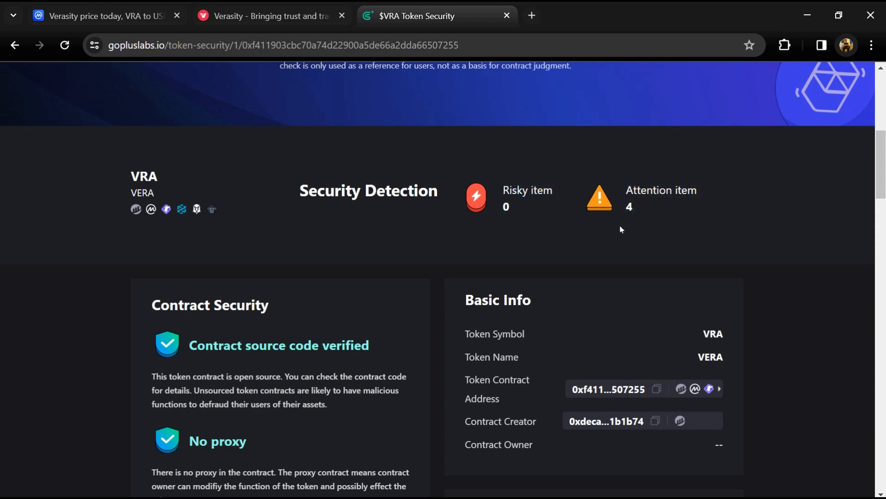
mouse_move(579, 232)
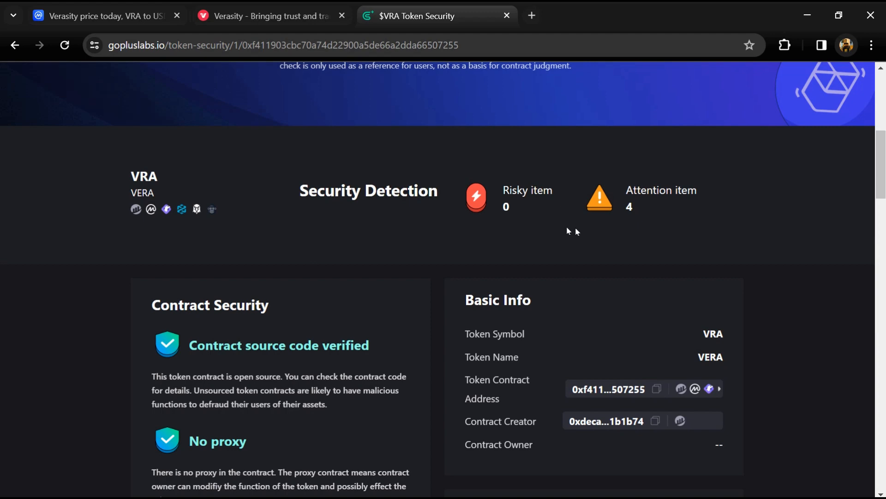
mouse_move(286, 234)
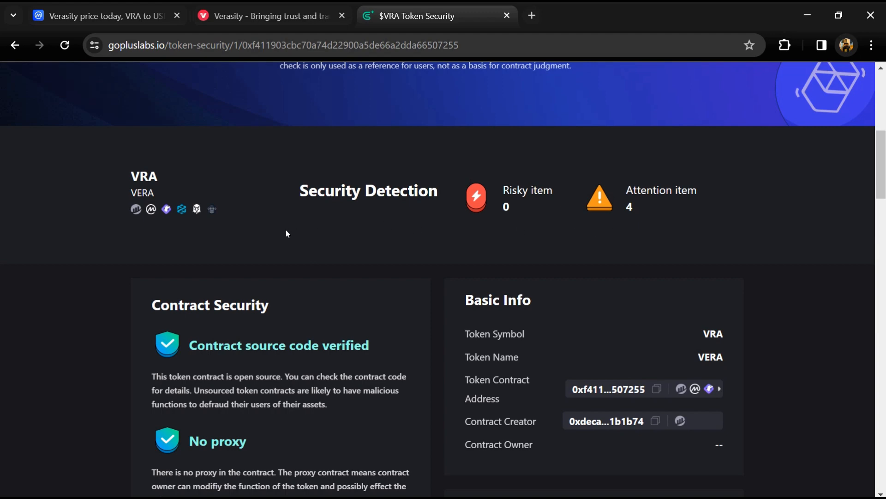
scroll(down, 3)
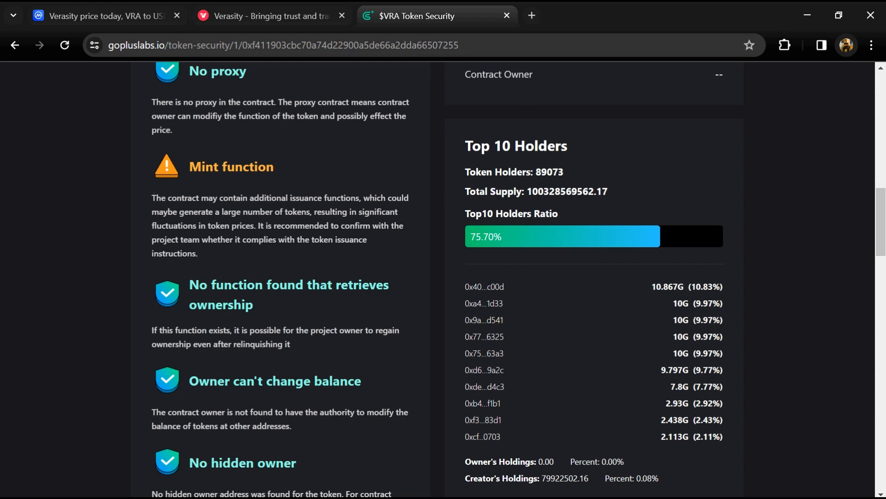
drag(151, 197, 311, 211)
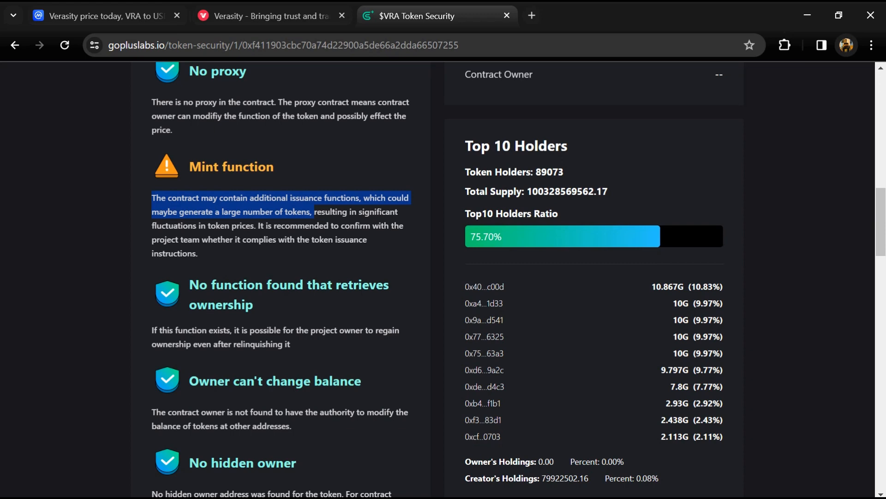
scroll(down, 3)
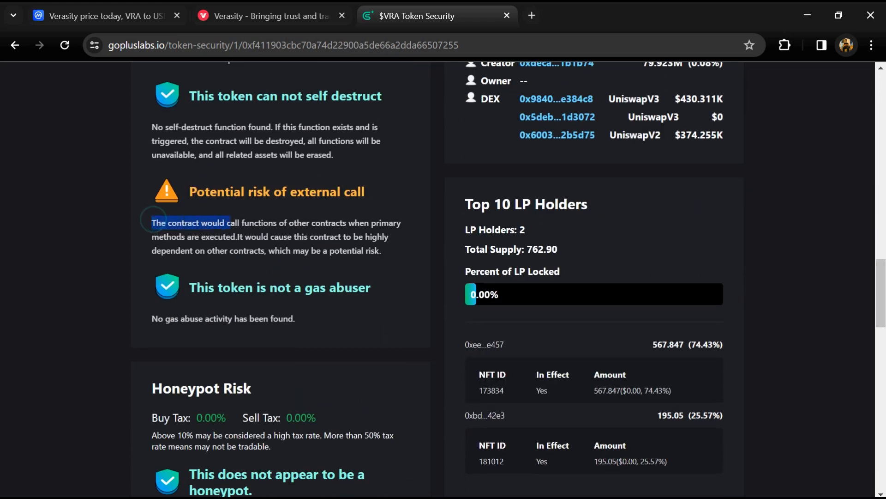
drag(153, 223, 342, 232)
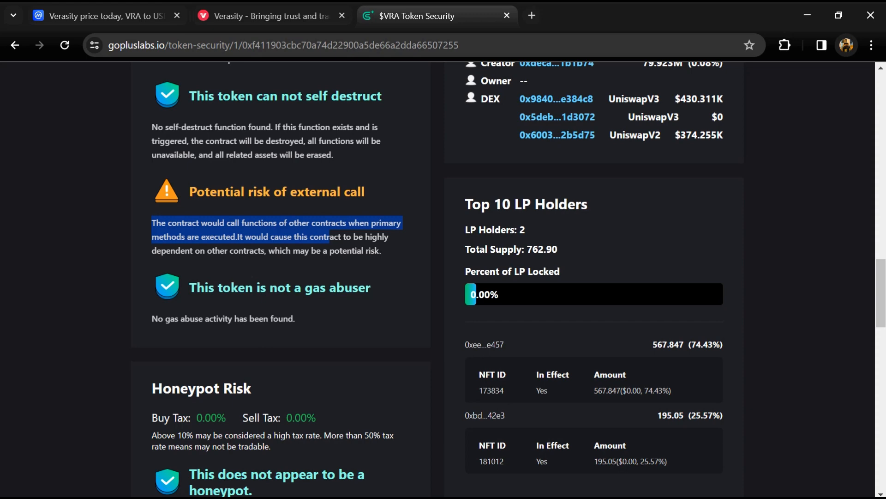
Scroll past the blacklist warning back to Top 10 Holders and highlight the 89073 holder count
scroll(down, 3)
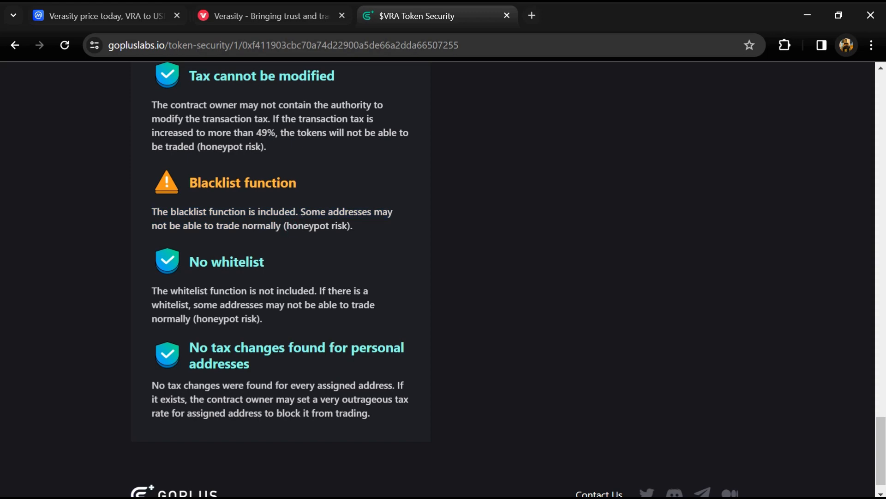
mouse_move(379, 242)
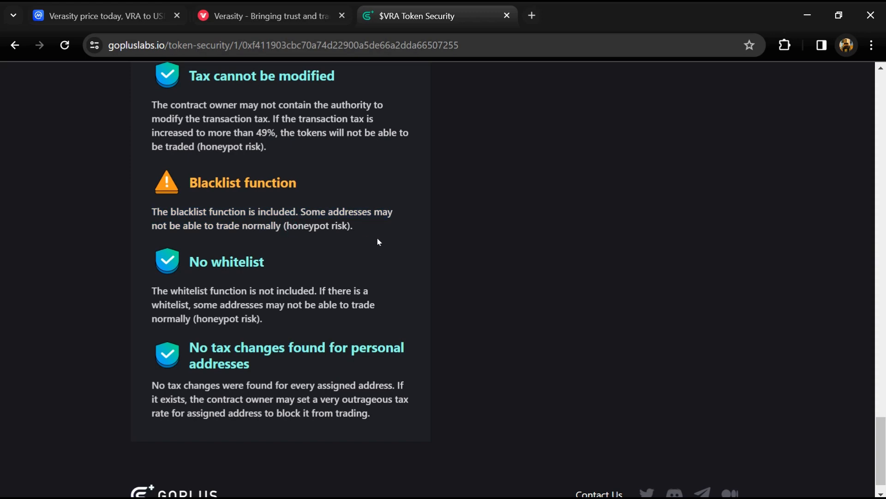
scroll(up, 3)
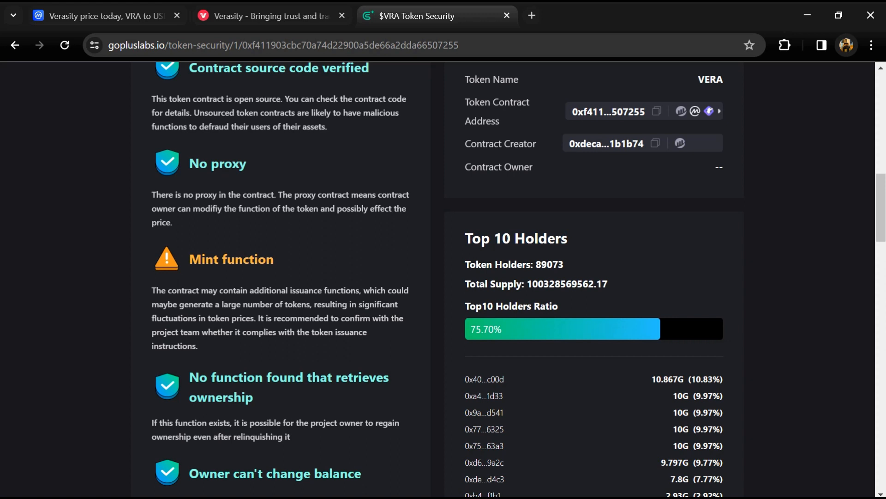
double_click(485, 329)
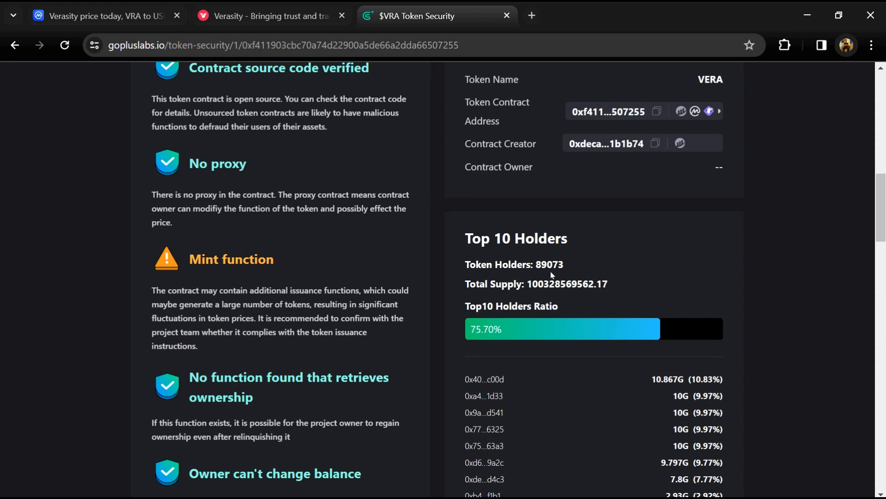
double_click(548, 264)
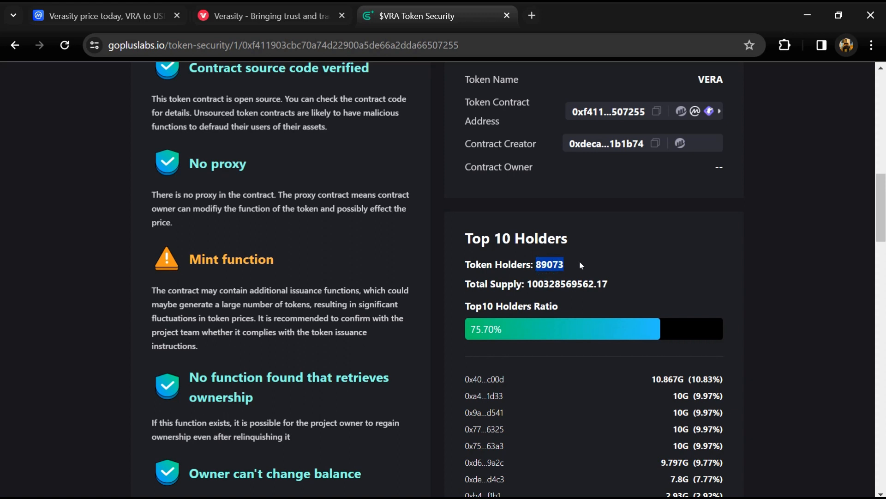